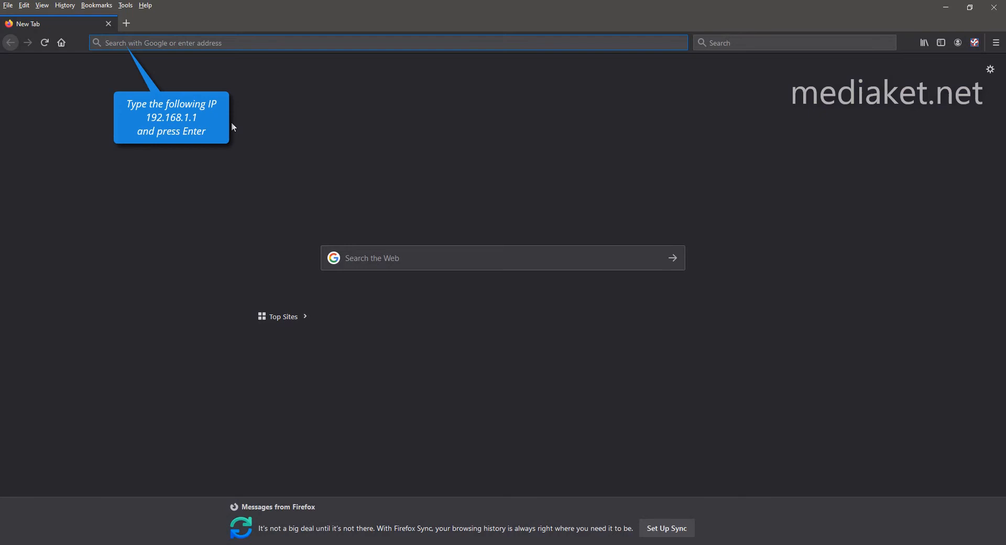
# Go to 192.168.1.1 to reach the D-Link login page with admin credentials entered.
pyautogui.write('192.168.1.1/cgi-bin/webproc')
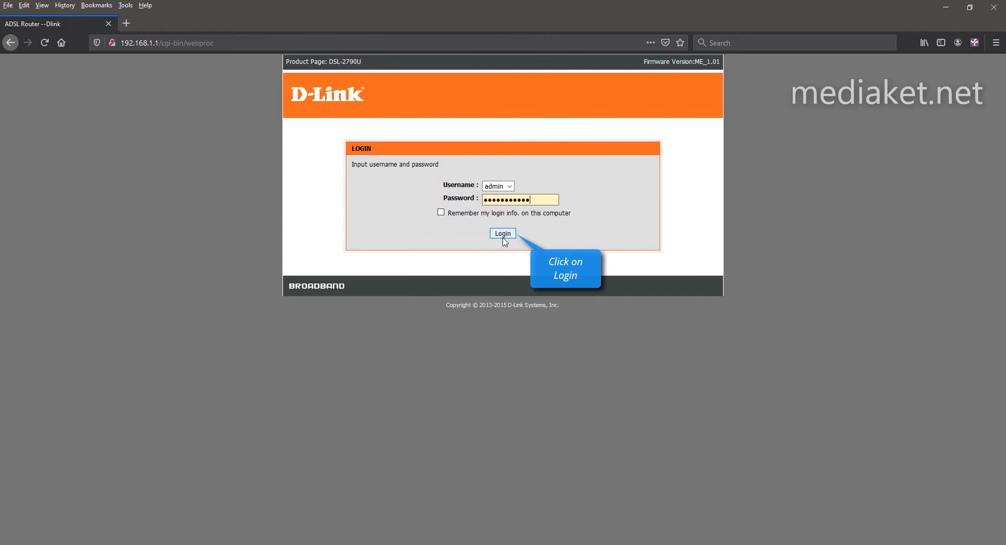
# Log in, go to Management > System Management, and save a config.xml backup.
pyautogui.click(503, 233)
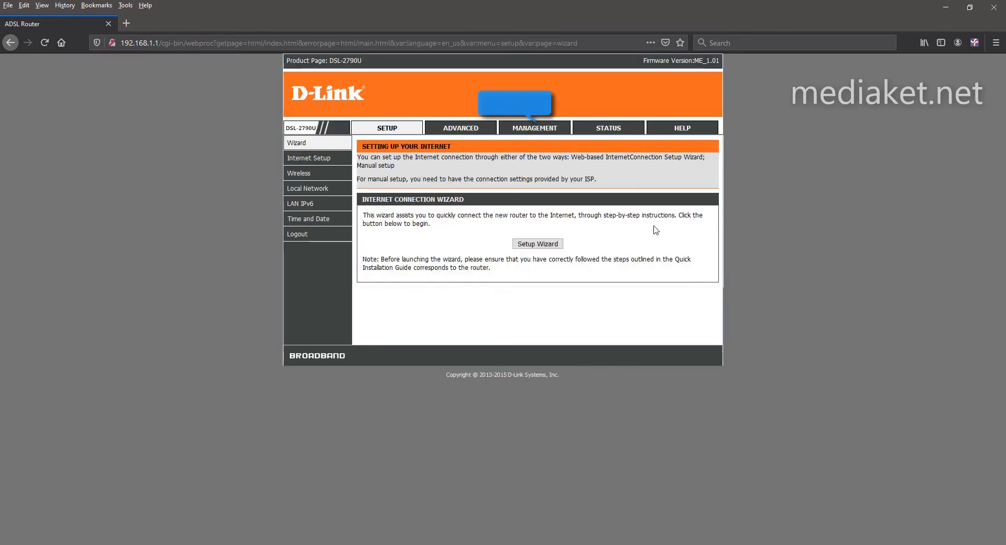
pyautogui.click(534, 127)
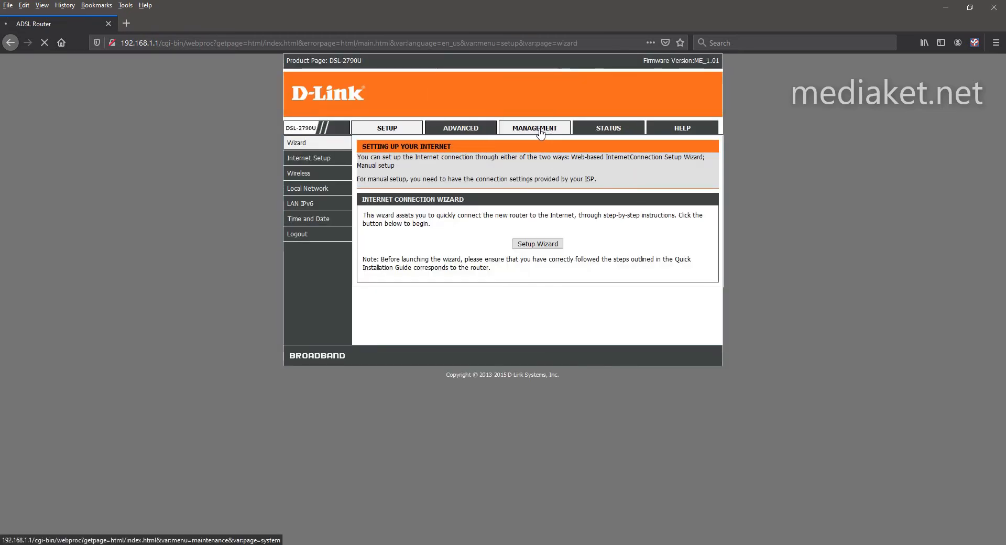
pyautogui.click(534, 128)
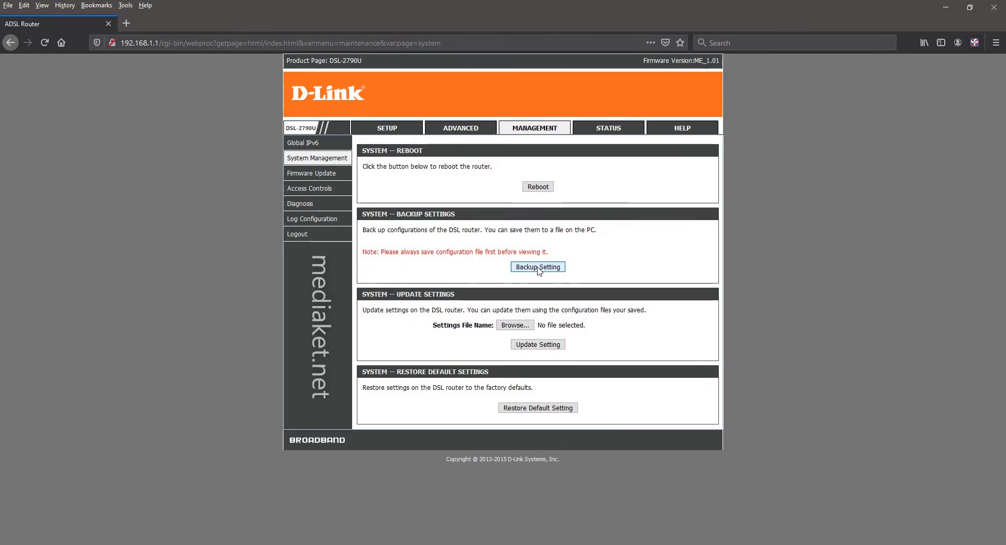
pyautogui.click(537, 268)
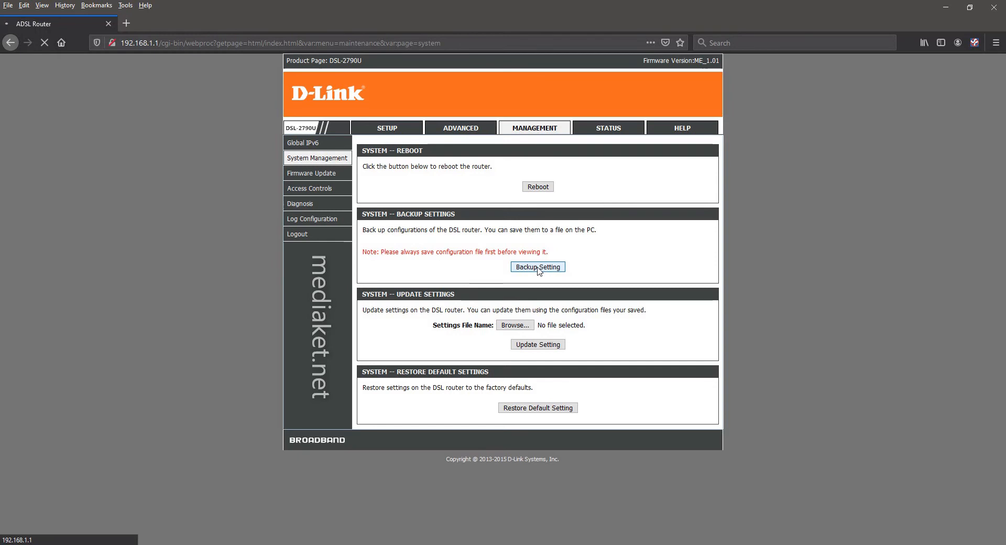
pyautogui.click(537, 266)
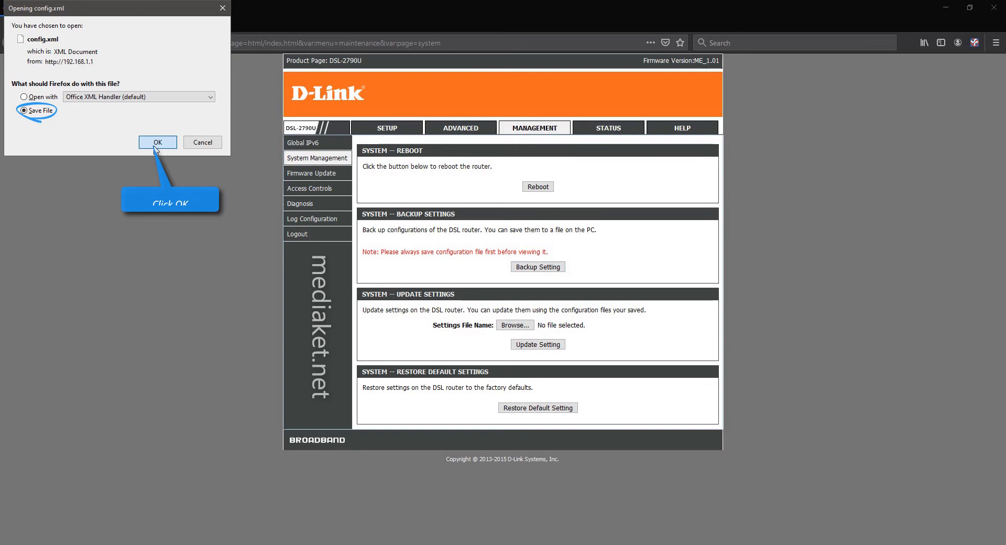
# Save config.xml into a new Desktop folder named 'D-link DSL-2790u backup'.
pyautogui.click(157, 142)
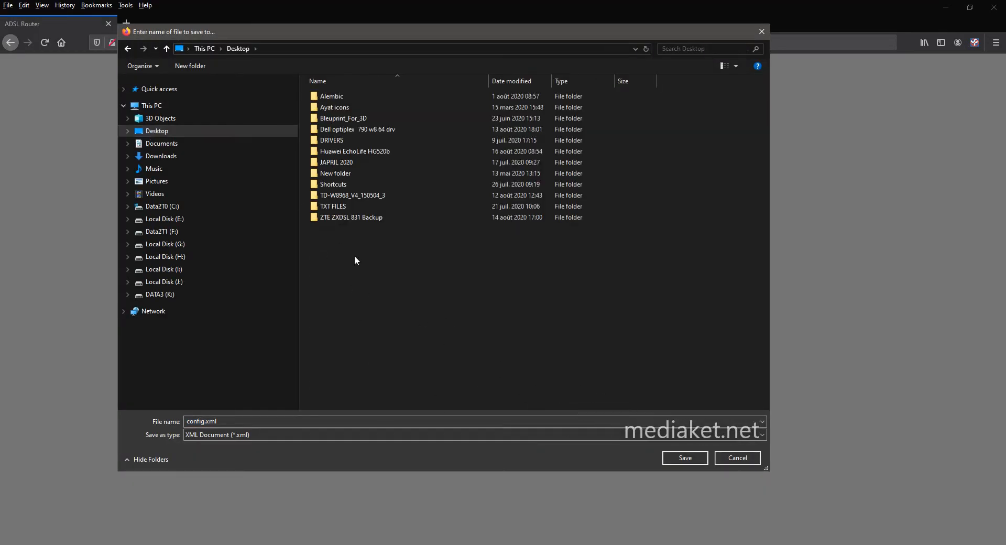
pyautogui.rightClick(356, 259)
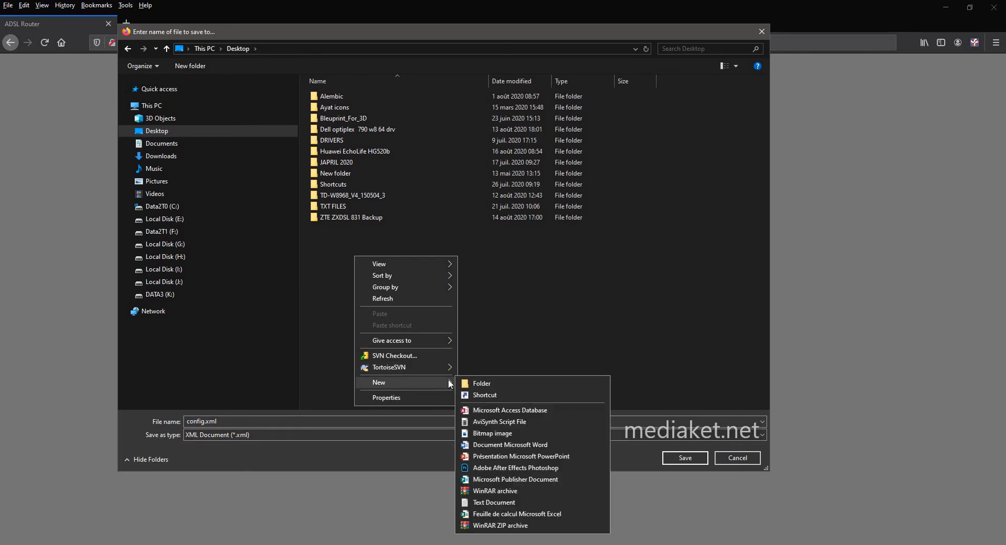
pyautogui.click(482, 383)
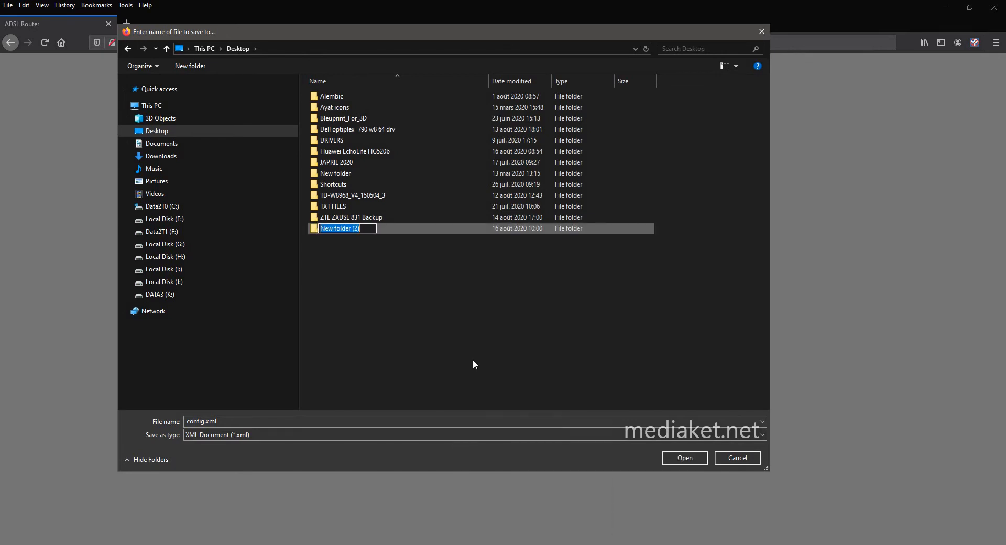
pyautogui.write('D-link D')
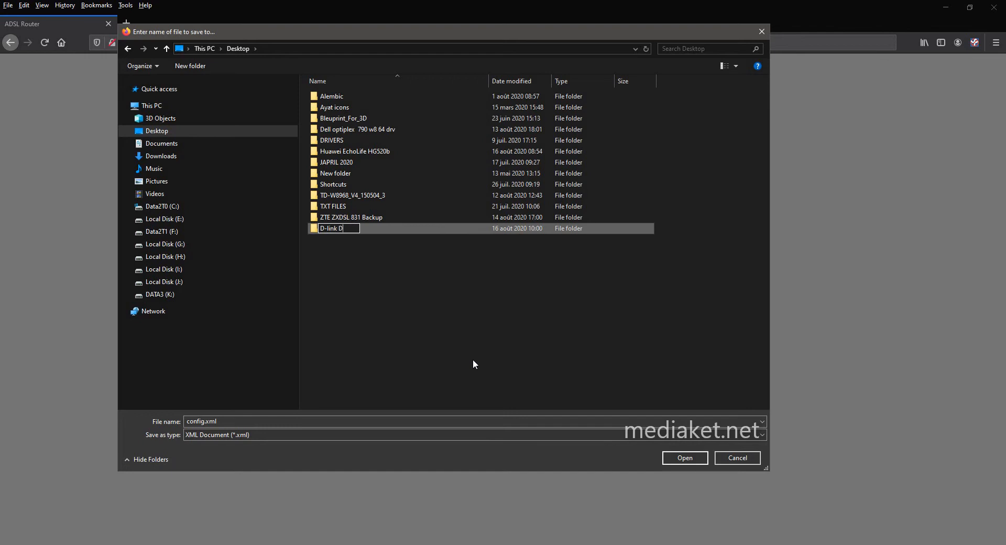
pyautogui.write('SL-')
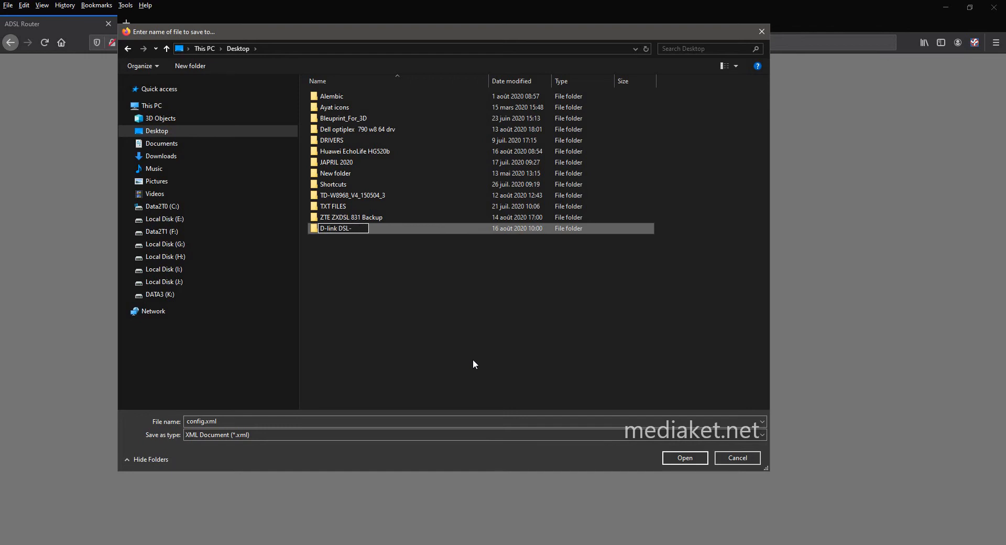
pyautogui.write('2790')
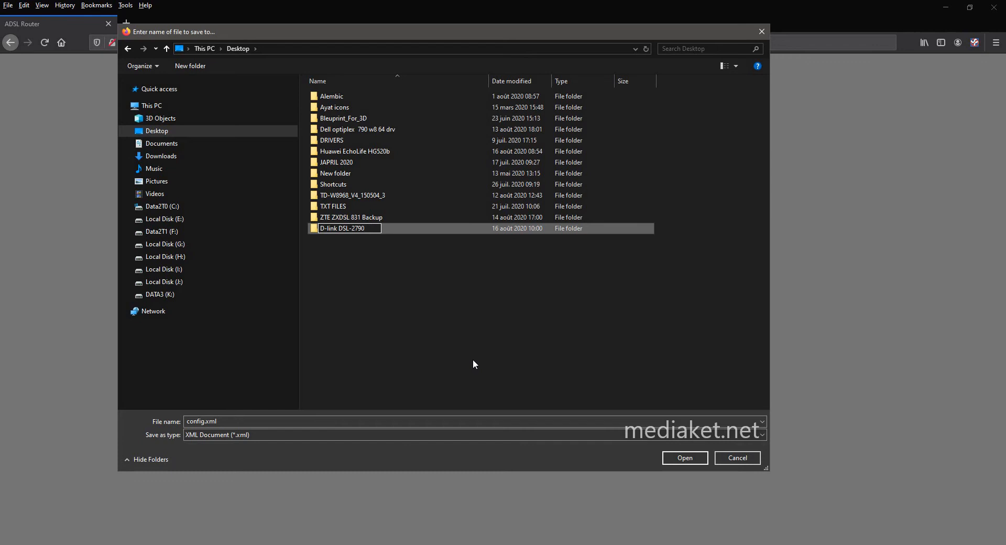
pyautogui.write('u')
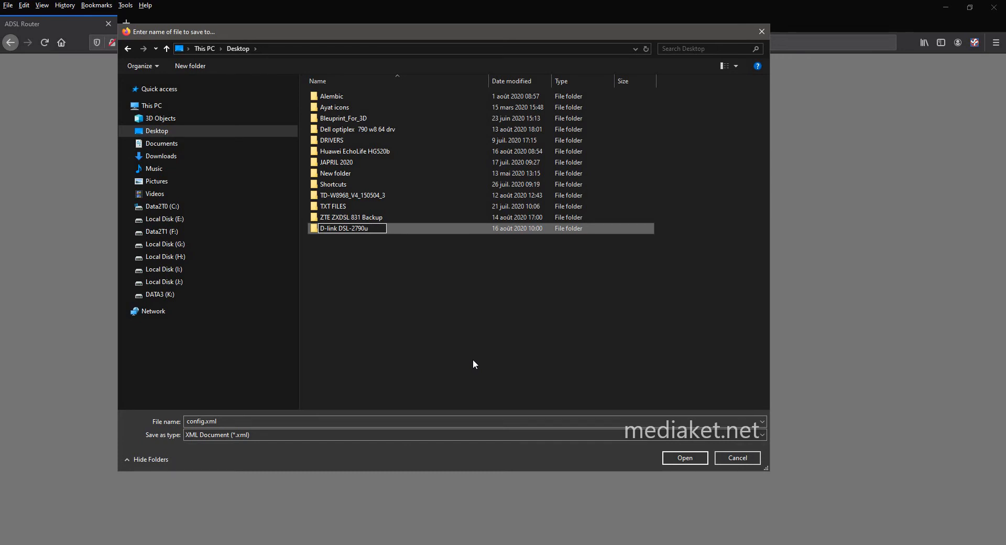
pyautogui.write('backup')
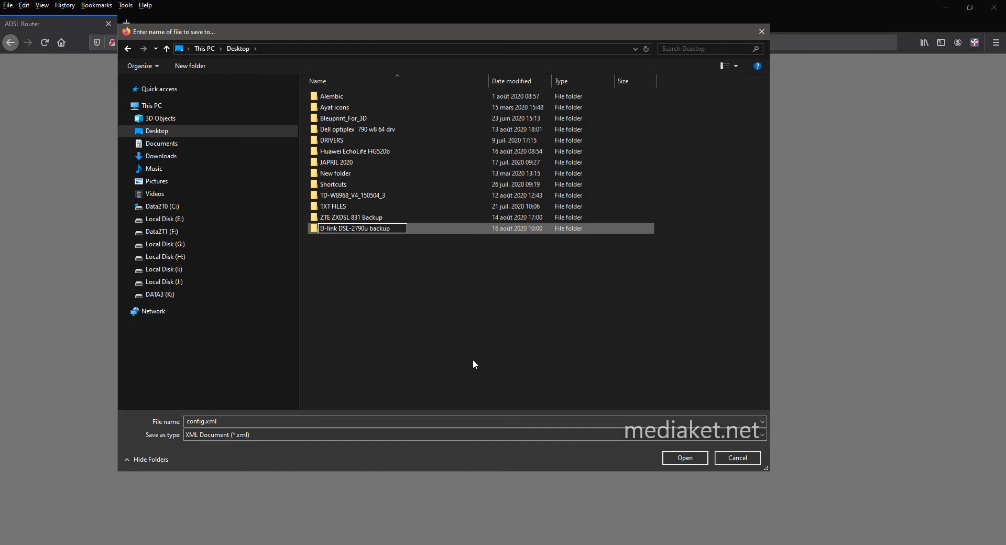
pyautogui.doubleClick(353, 228)
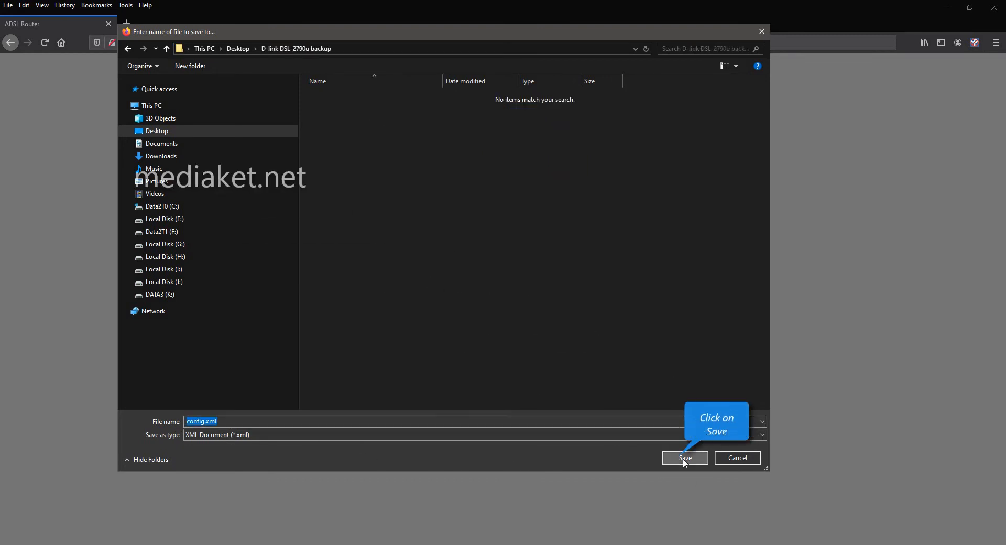
pyautogui.click(684, 457)
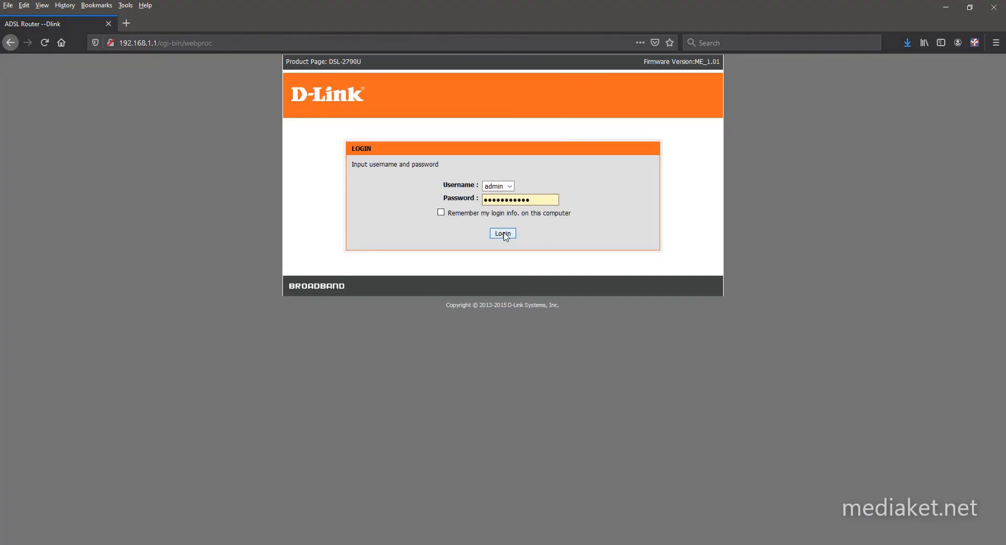
# Log back in and pick config.xml from the 'D-link DSL-2790u backup' folder as the restore file.
pyautogui.click(503, 233)
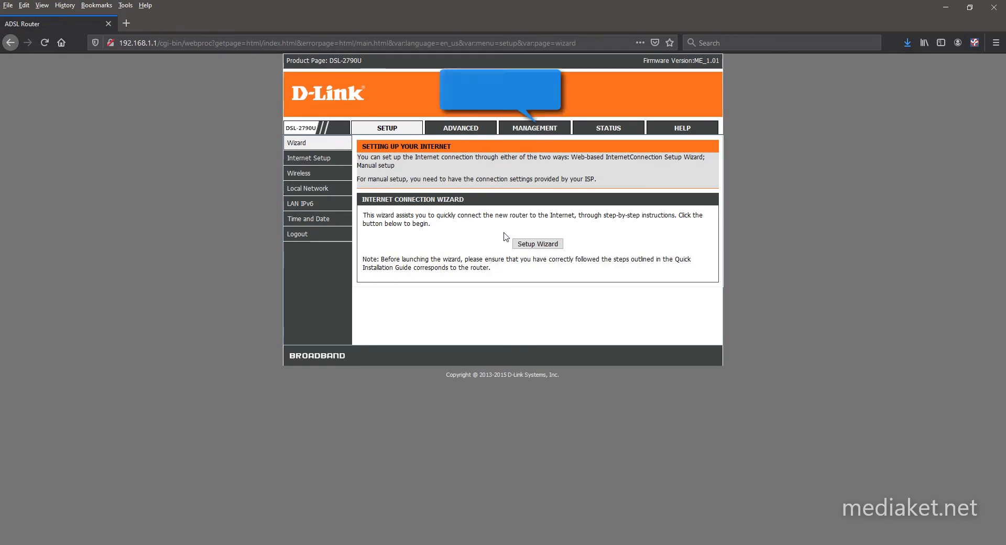
pyautogui.click(534, 128)
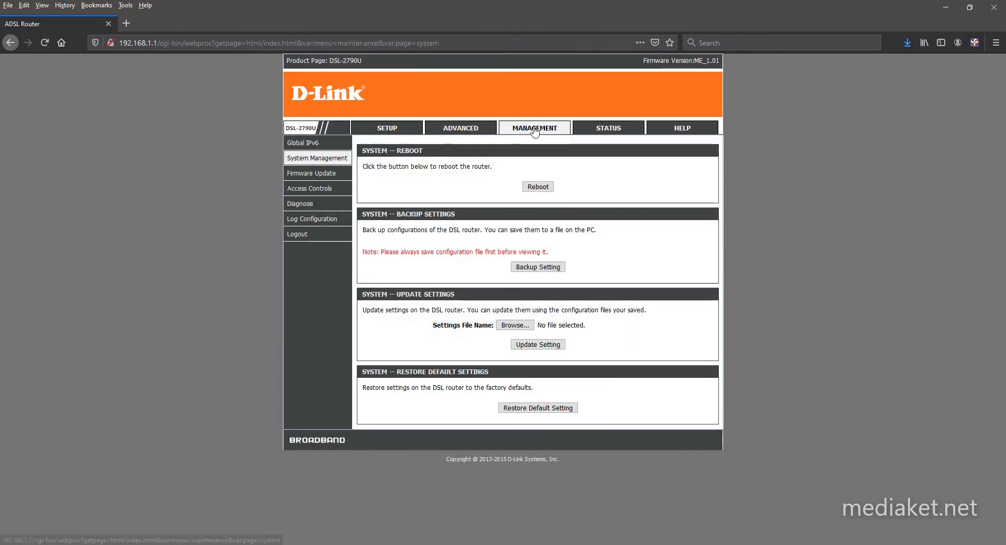
pyautogui.moveTo(653, 281)
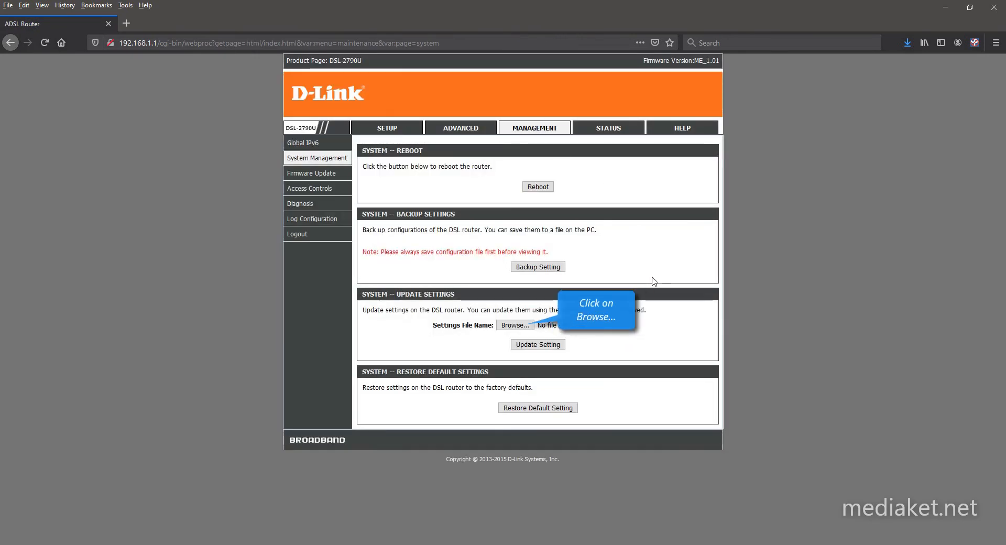
pyautogui.click(515, 324)
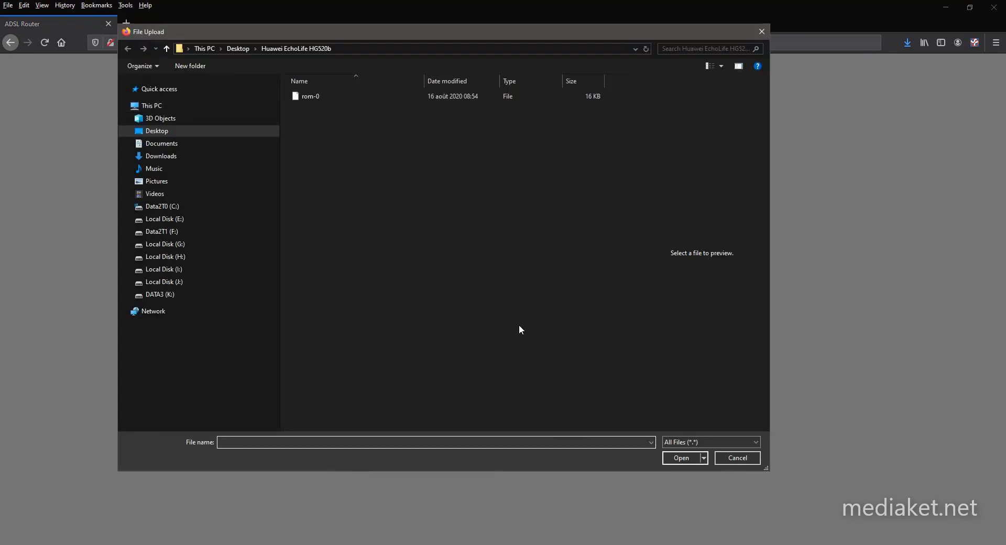
pyautogui.click(166, 49)
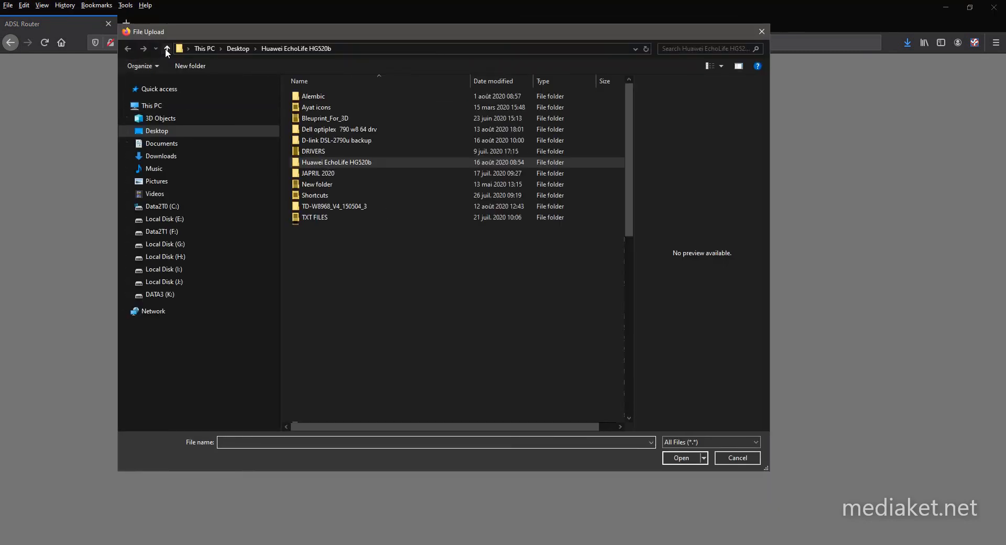
pyautogui.click(168, 48)
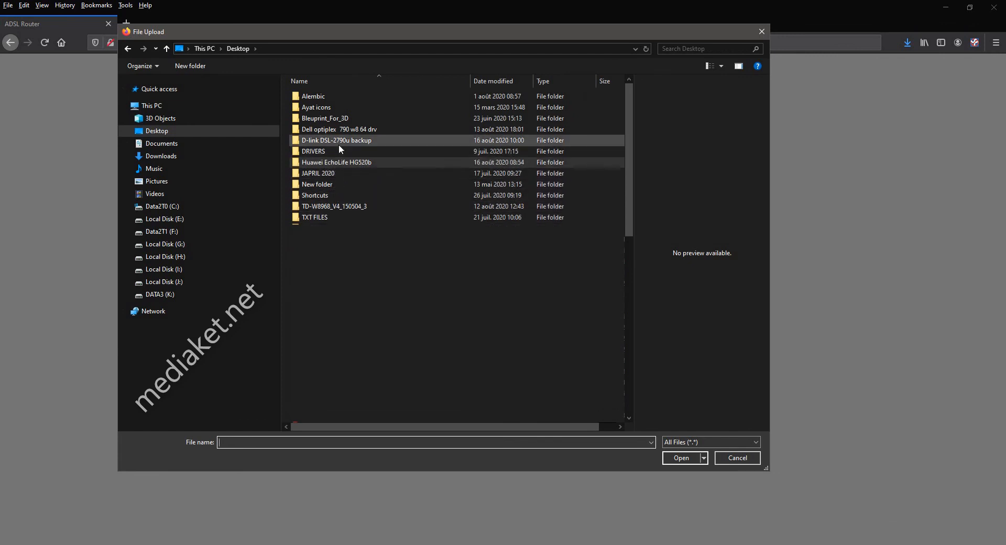
pyautogui.doubleClick(337, 140)
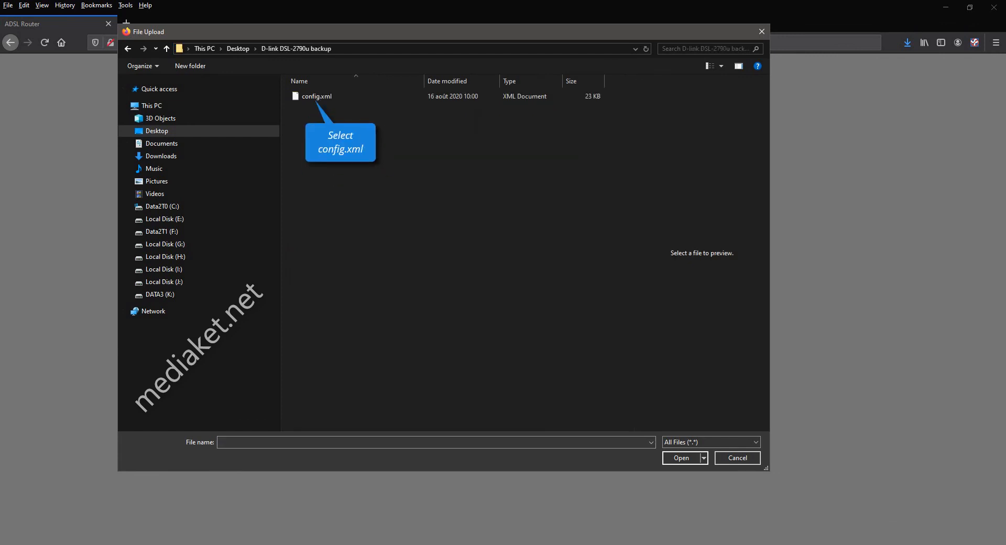
pyautogui.click(314, 96)
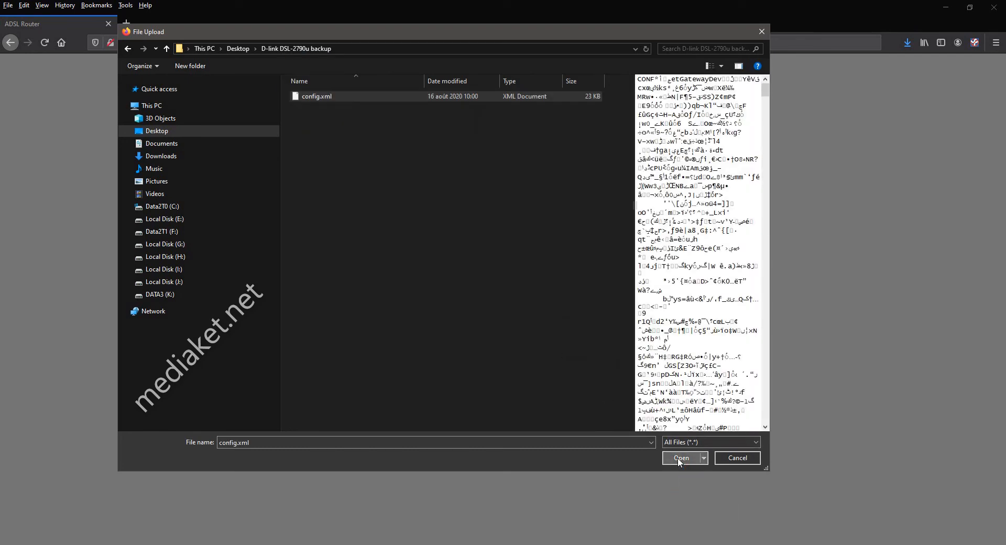
pyautogui.click(681, 457)
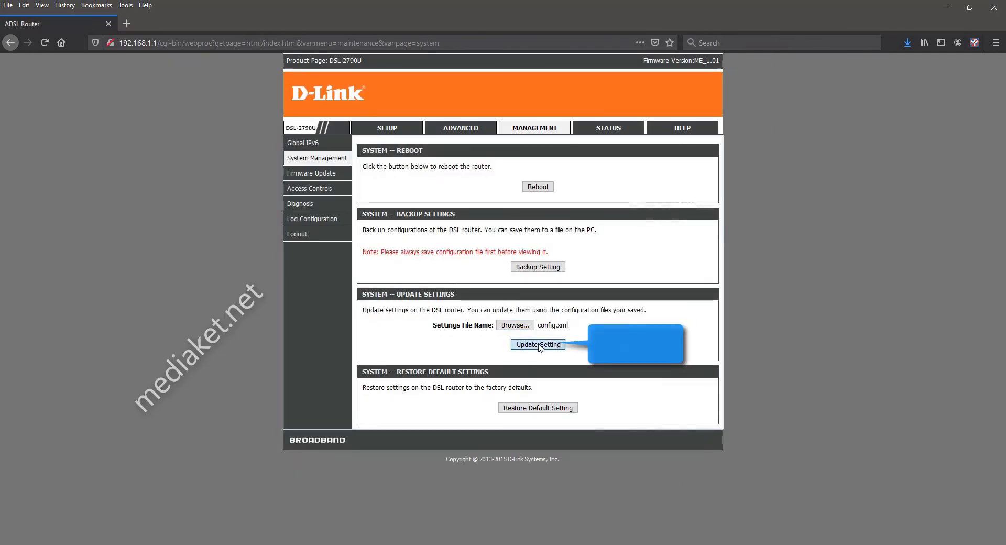
# Apply Update Setting with config.xml so the router reboots.
pyautogui.click(538, 344)
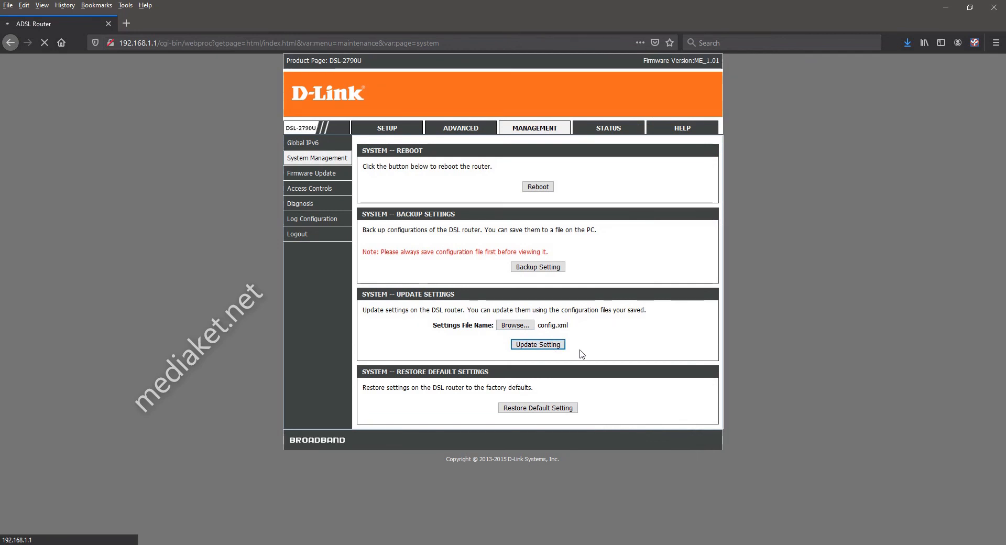
pyautogui.click(537, 186)
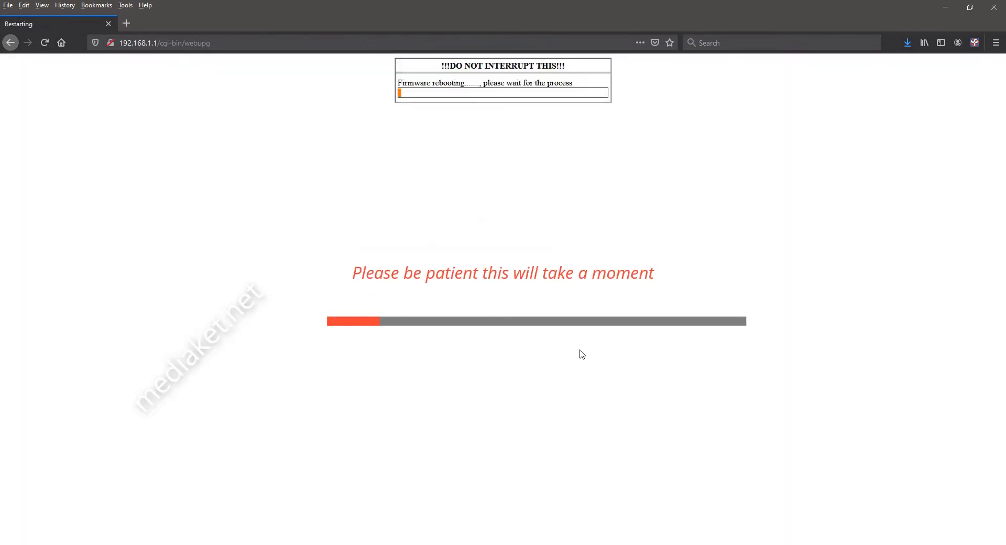